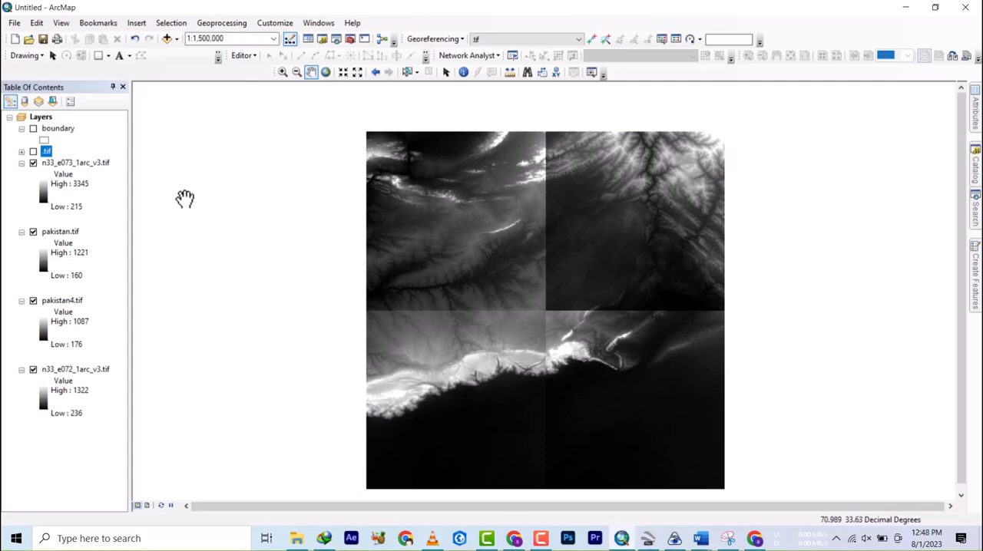
mouse_move(192, 193)
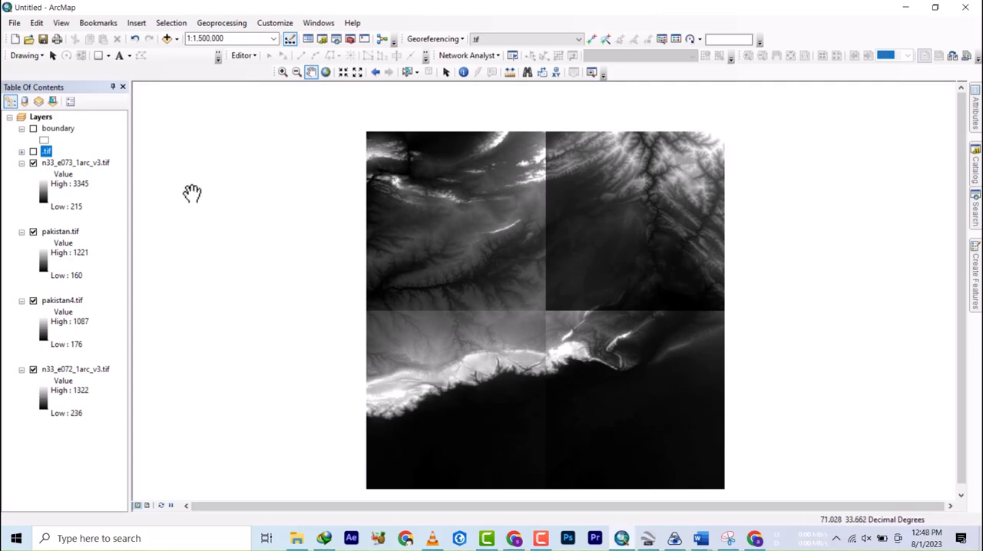
mouse_move(198, 195)
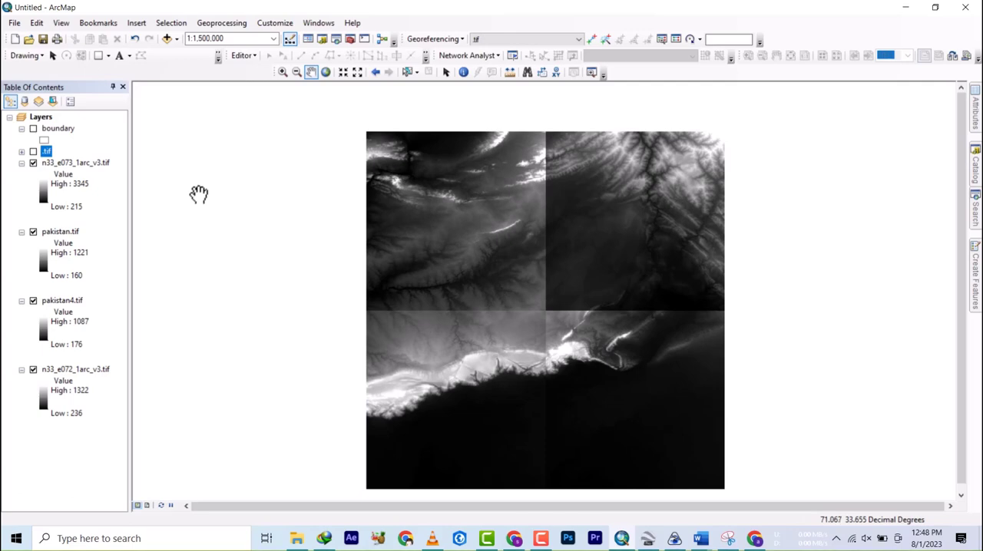
mouse_move(457, 257)
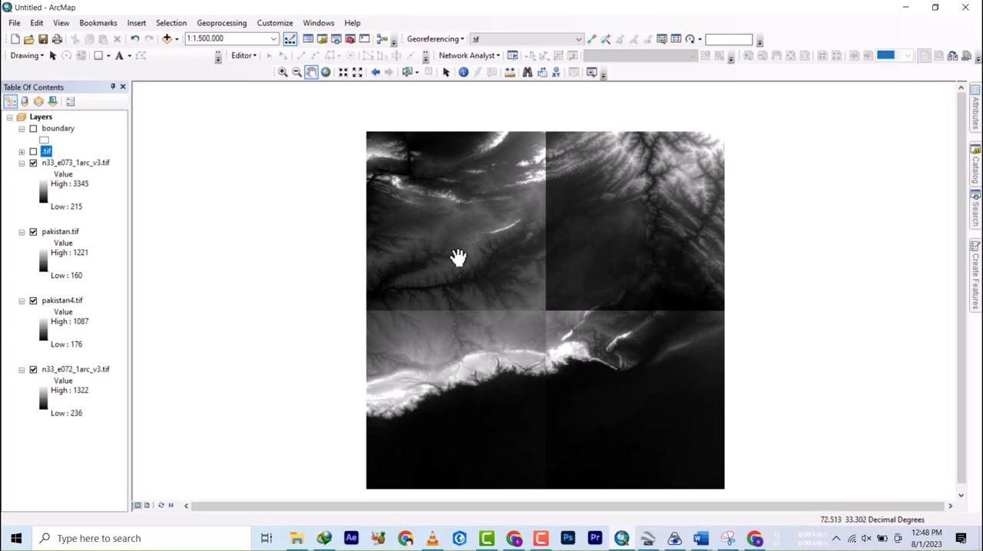
mouse_move(458, 254)
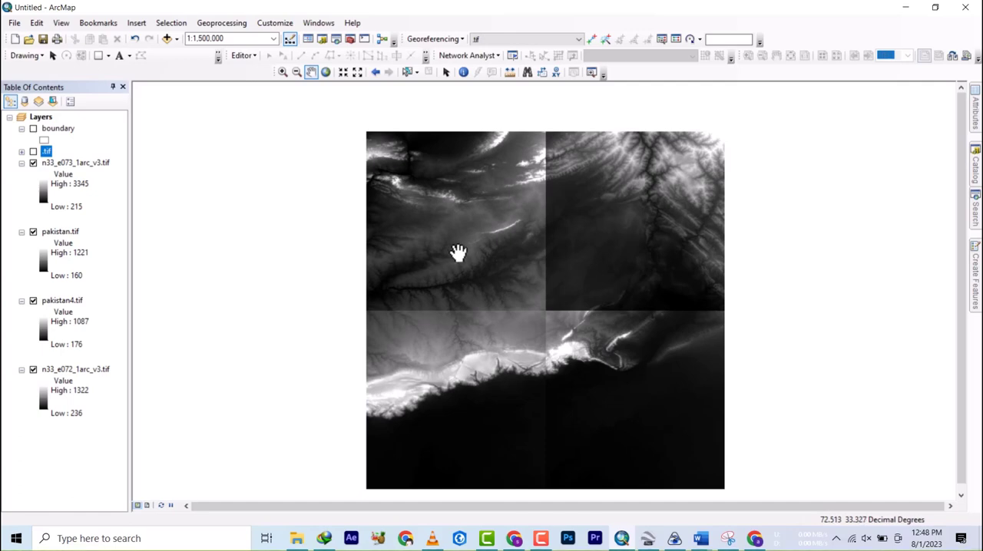
mouse_move(458, 252)
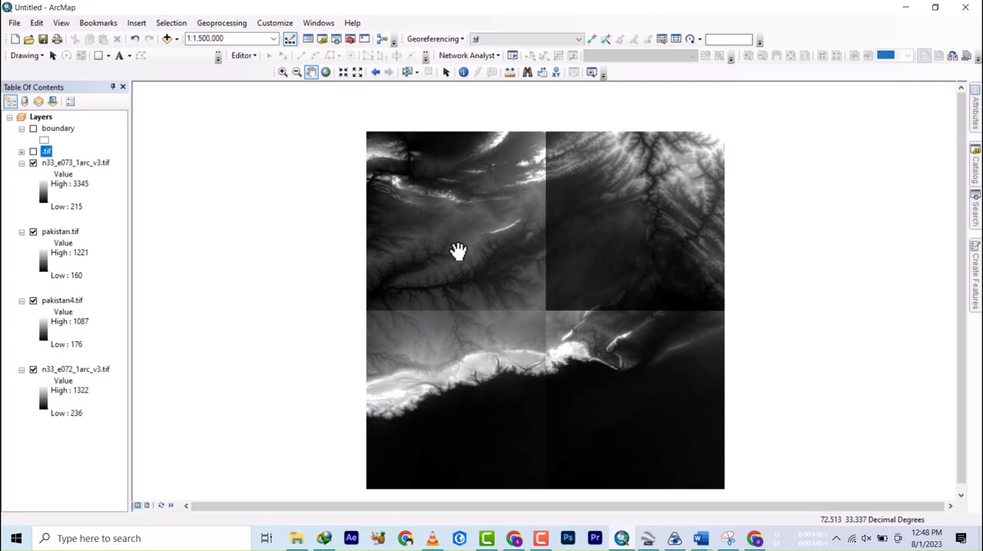
mouse_move(458, 246)
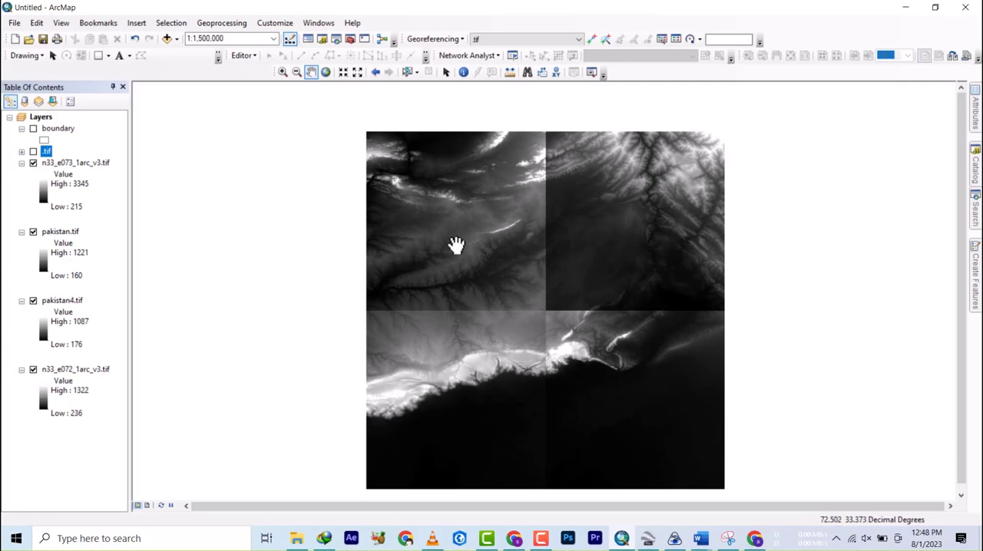
Pan the map twice to reposition the elevation tiles in the view.
drag(457, 246, 498, 285)
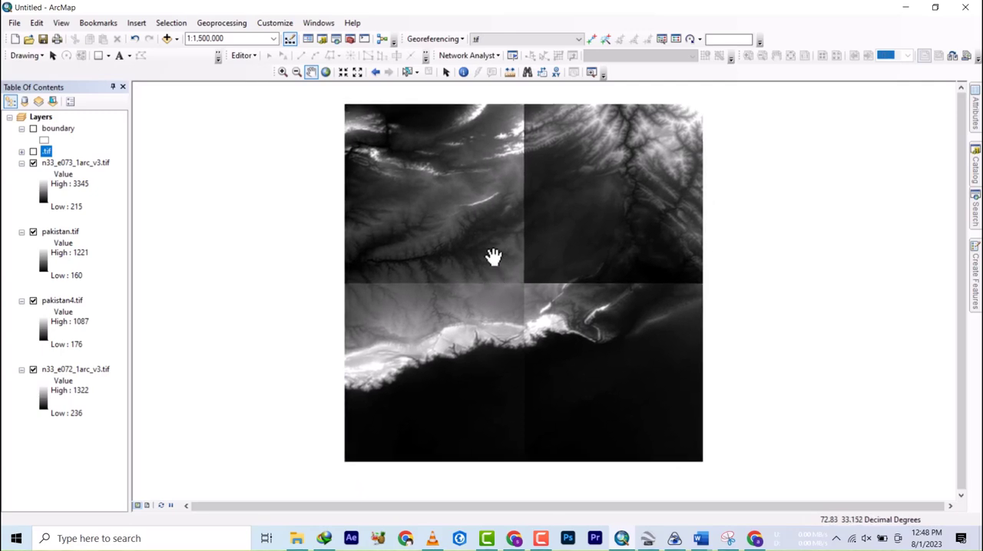
mouse_move(491, 244)
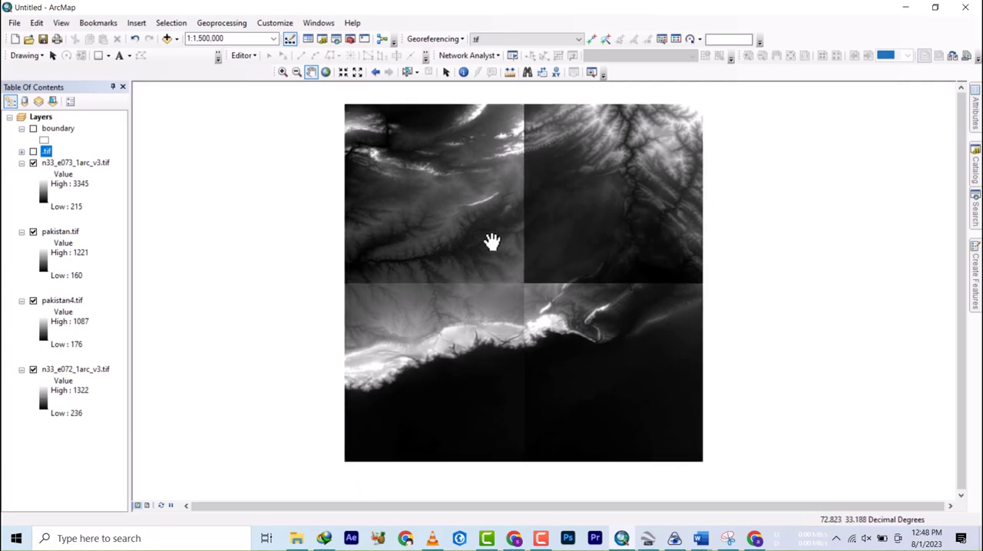
drag(492, 242, 503, 289)
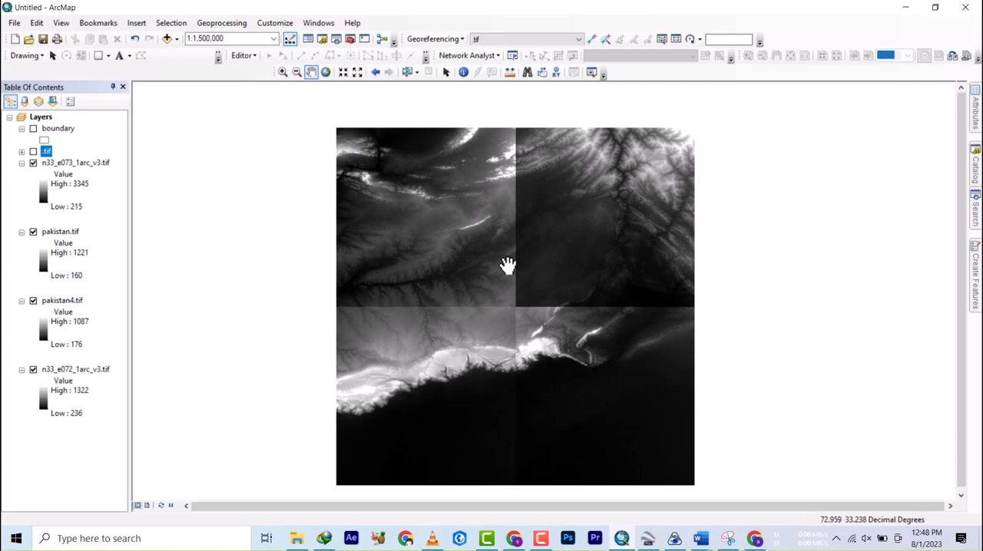
mouse_move(509, 267)
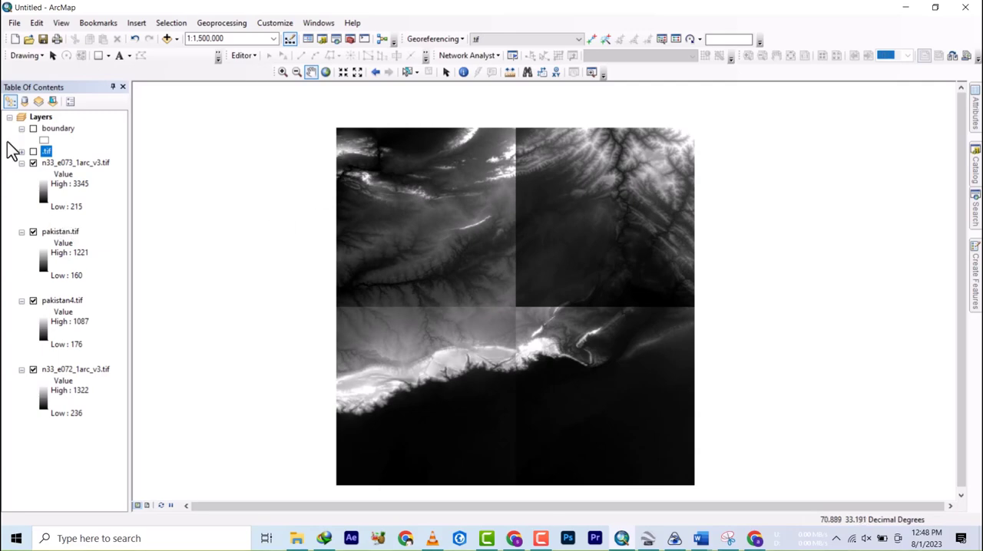
mouse_move(37, 167)
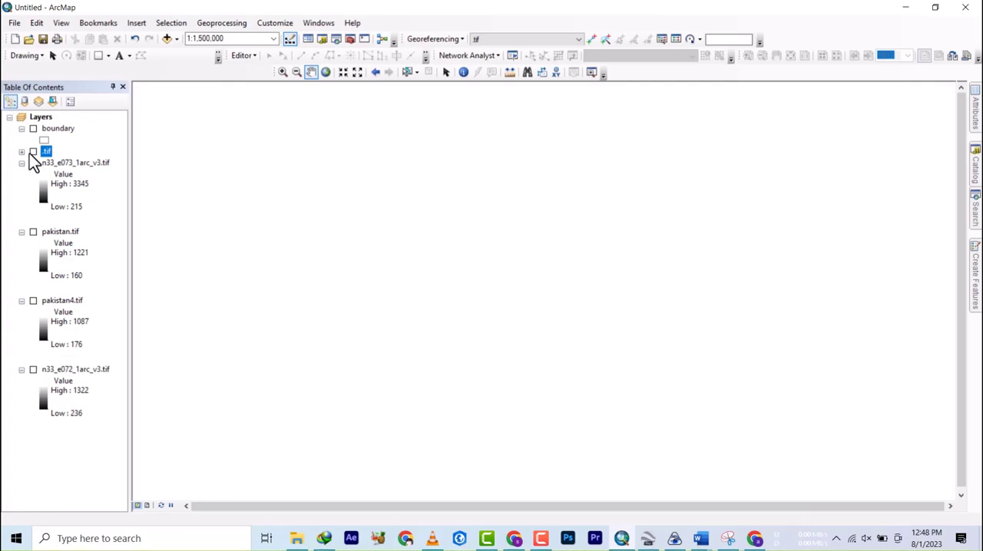
Toggle the .tif layer on and off, then turn on n33_e073, pakistan, pakistan4 and n33_e072 tiles.
click(33, 151)
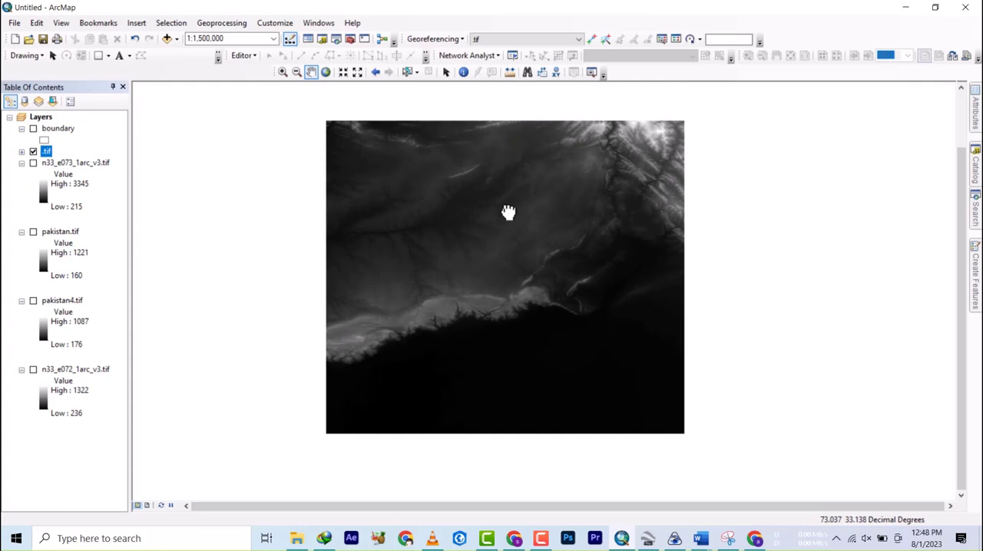
click(33, 162)
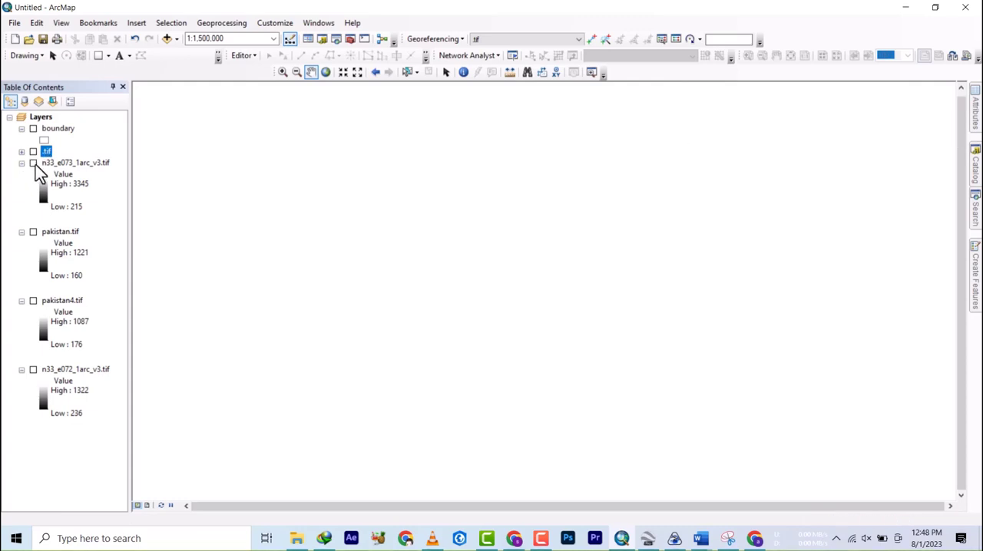
click(33, 162)
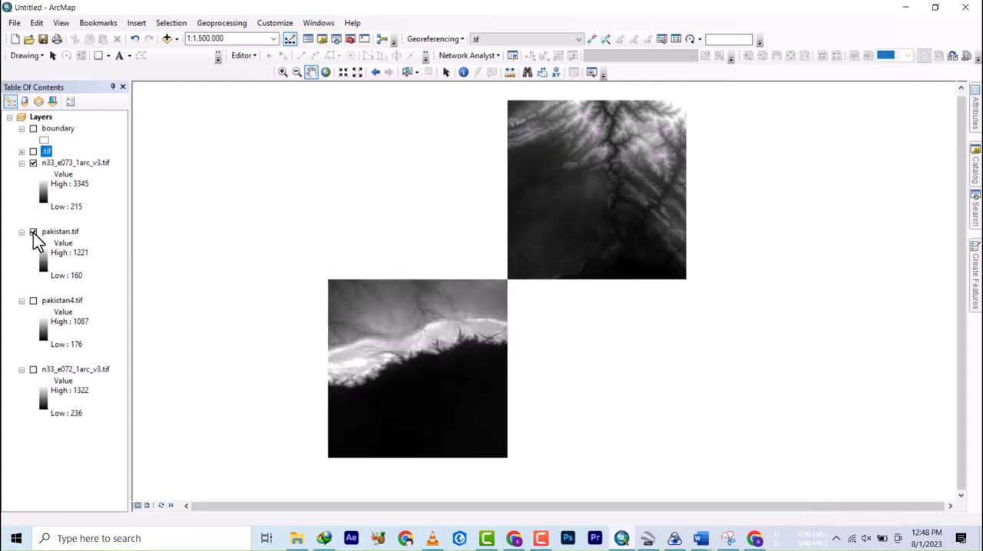
click(33, 300)
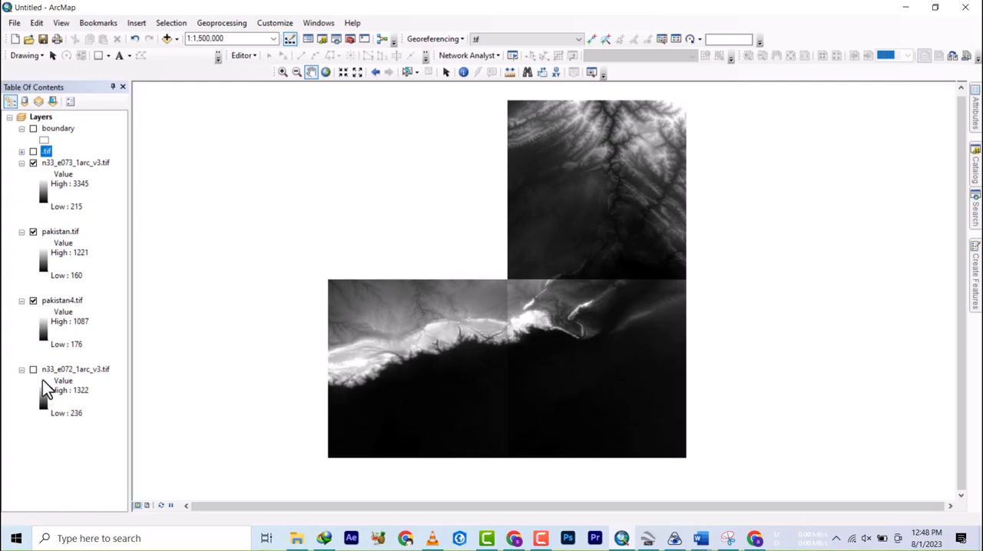
click(33, 370)
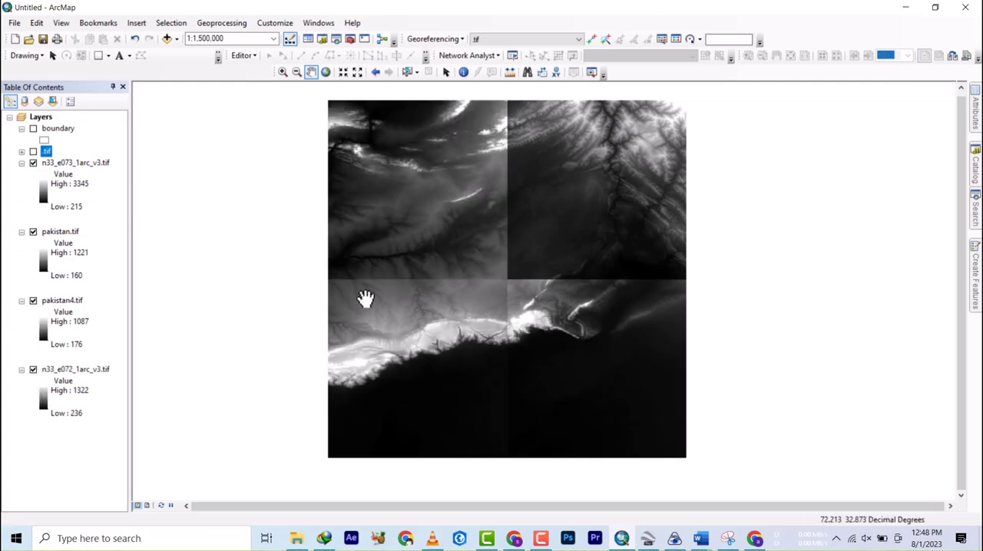
mouse_move(426, 258)
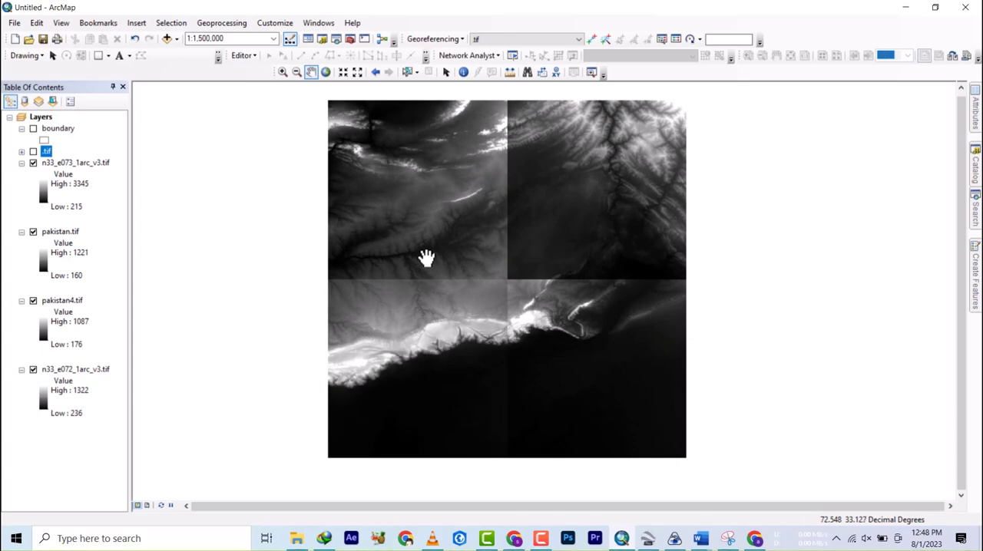
mouse_move(384, 228)
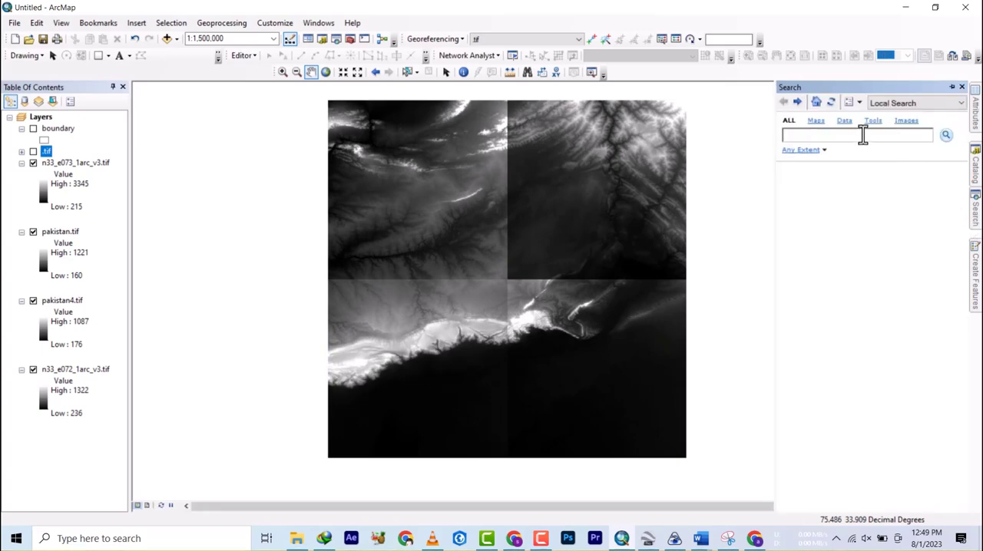
Search for 'mosaic to new raster' and locate the Mosaic To New Raster tool in the Catalog.
text(mosai)
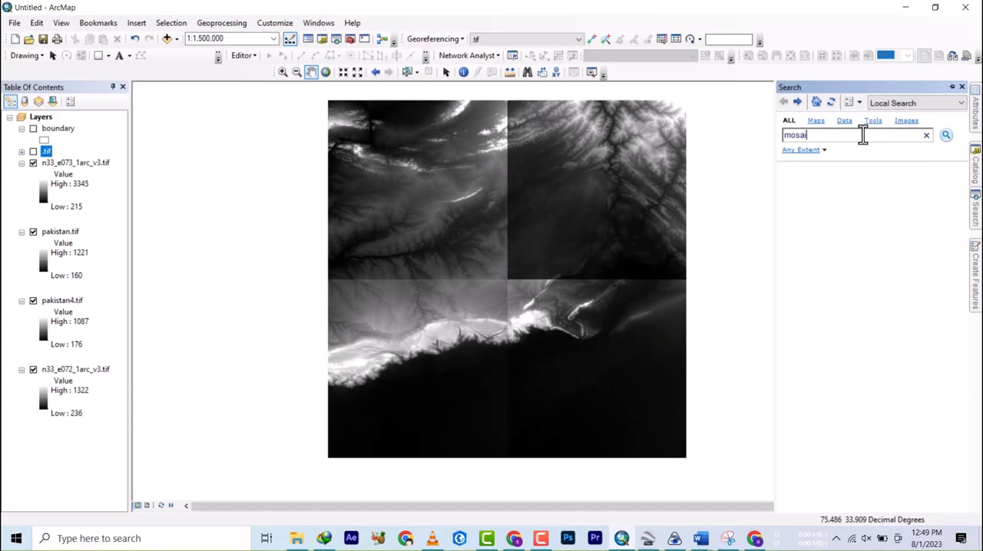
text(c)
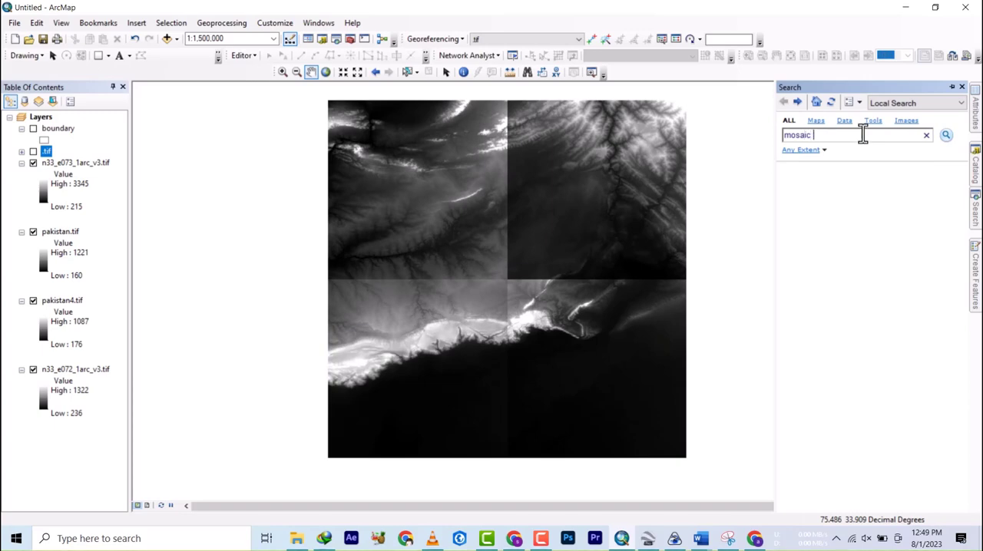
text(to n)
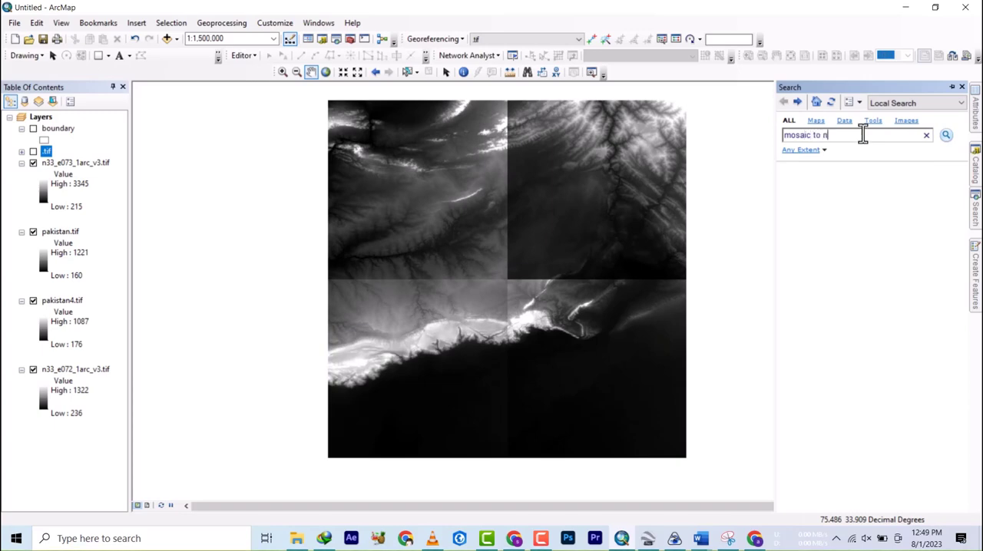
text(ew ras)
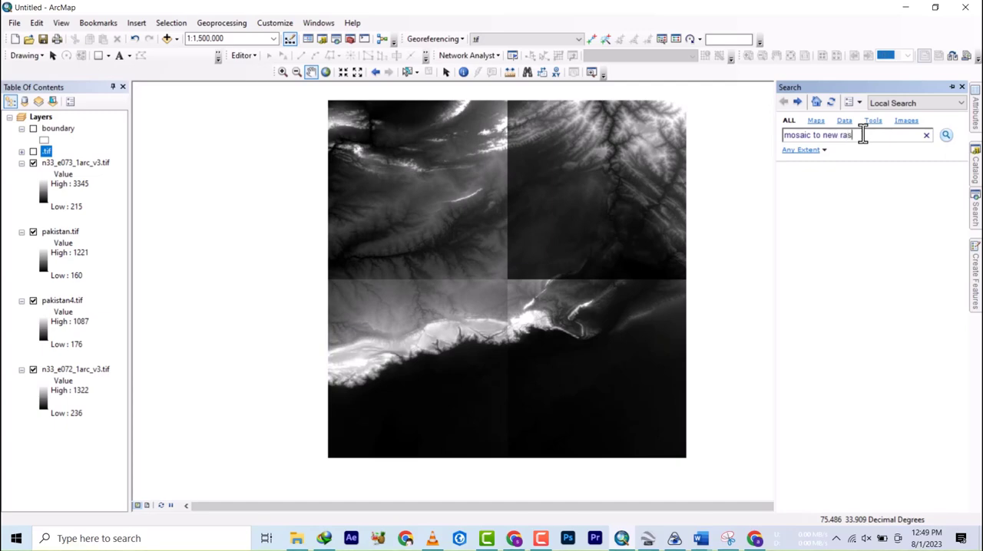
text(ter)
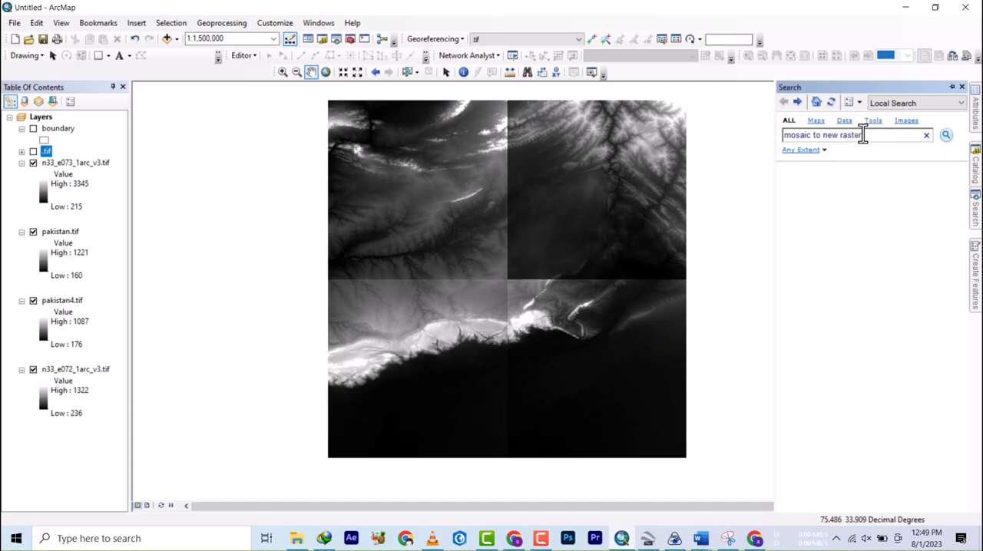
click(946, 134)
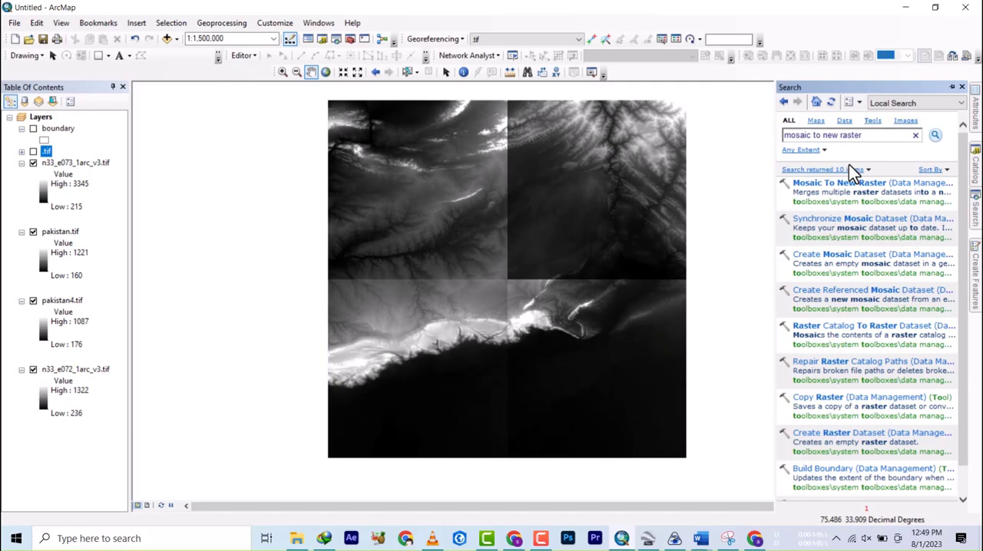
mouse_move(849, 184)
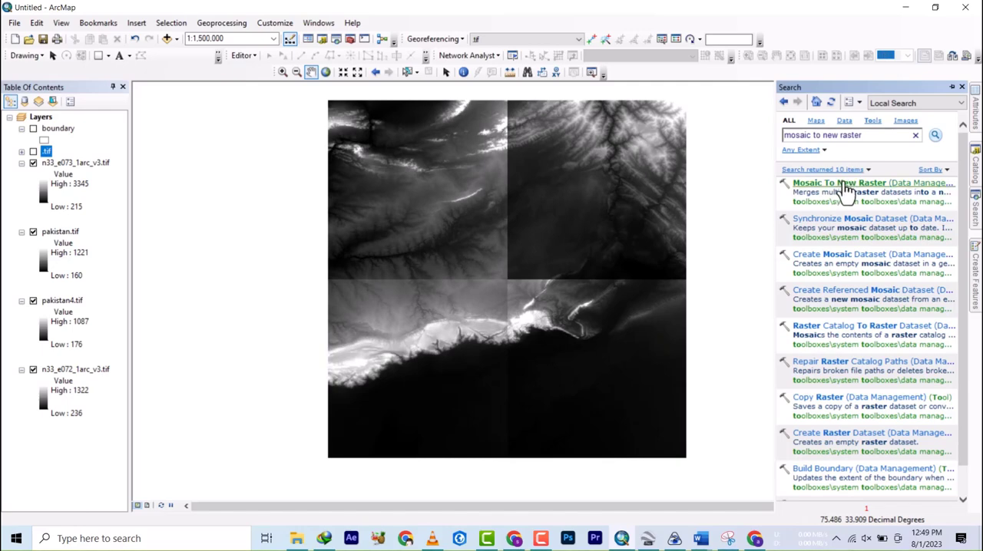
right_click(868, 183)
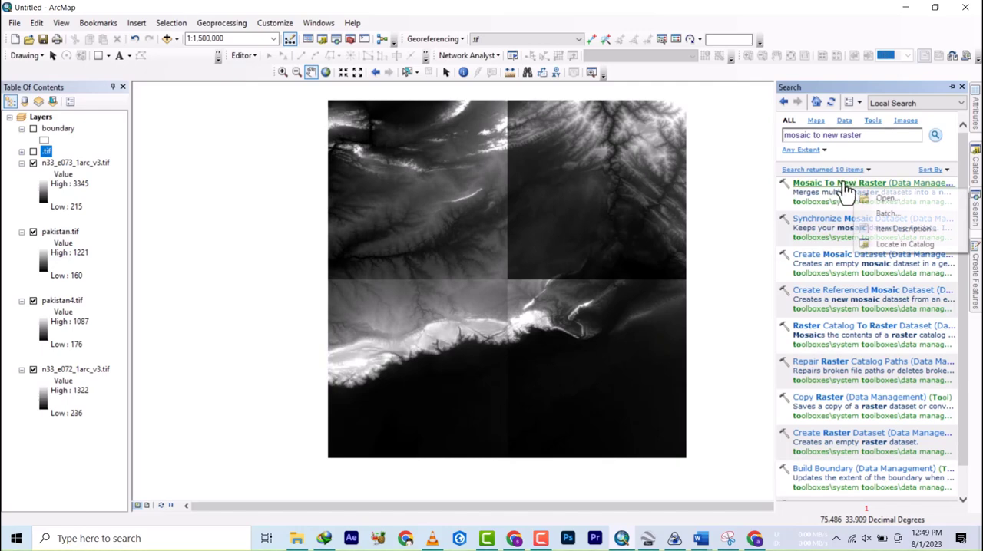
click(900, 245)
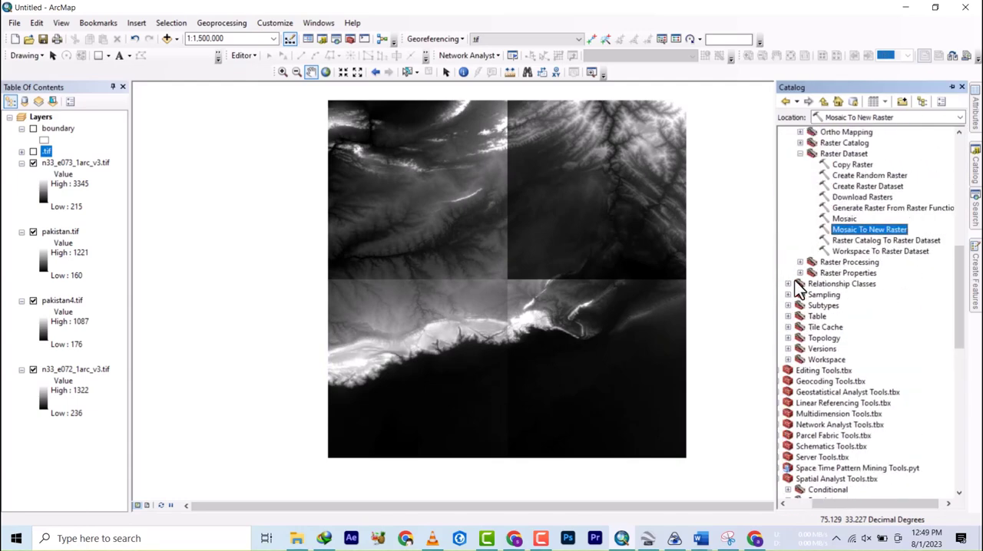
Open the Mosaic To New Raster tool from the Catalog's Raster Dataset toolset.
scroll(up, 3)
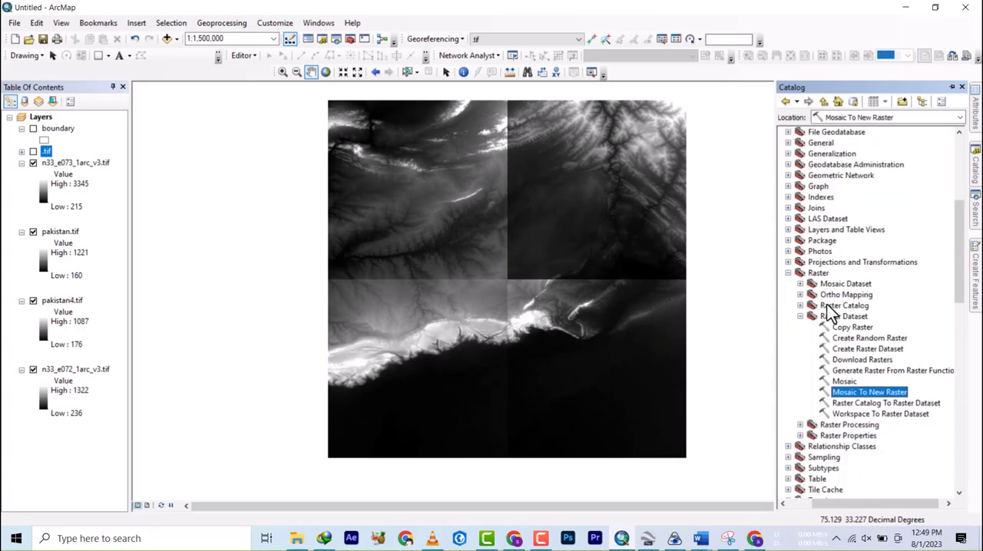
mouse_move(818, 323)
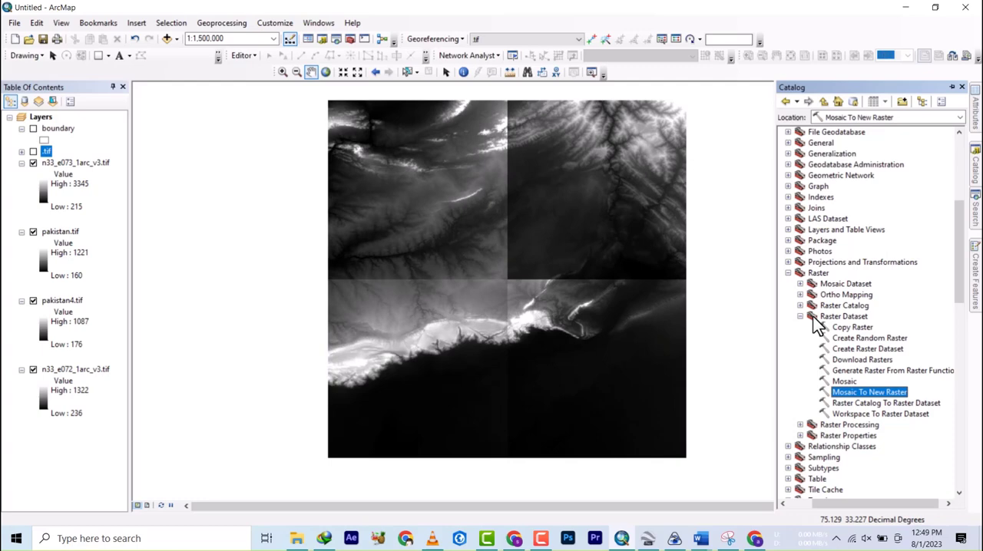
mouse_move(850, 340)
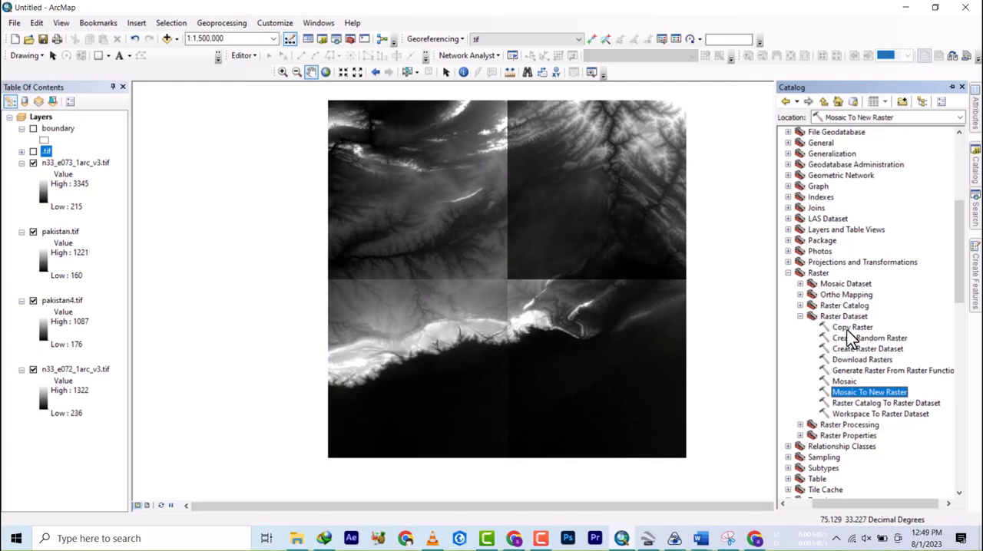
scroll(down, 3)
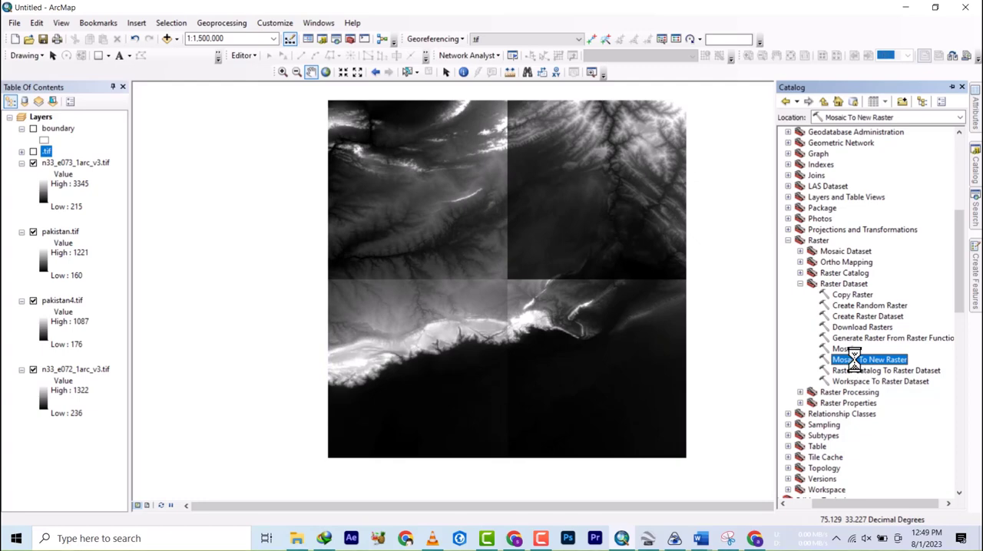
double_click(869, 359)
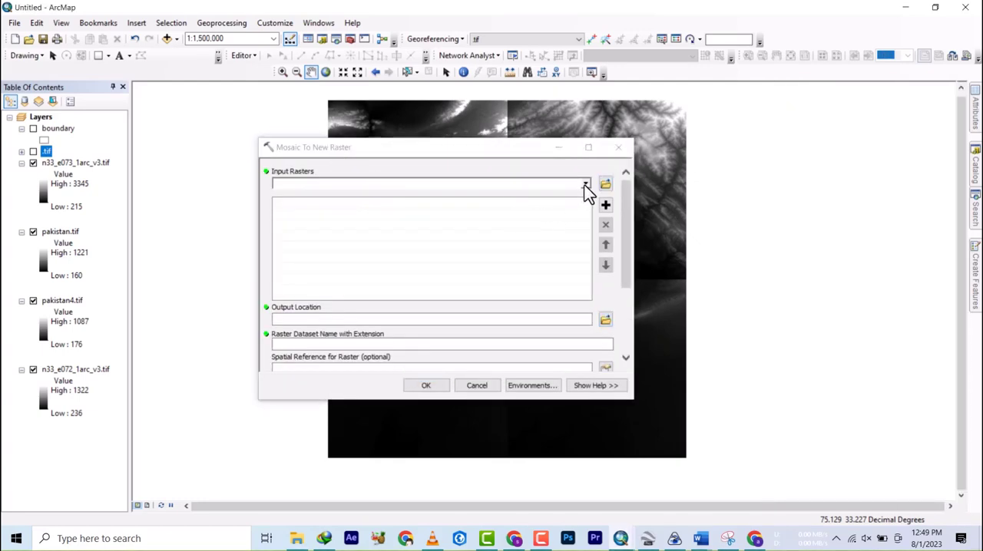
Add n33_e073_1arc_v3.tif and the other elevation tiles as input rasters.
click(586, 183)
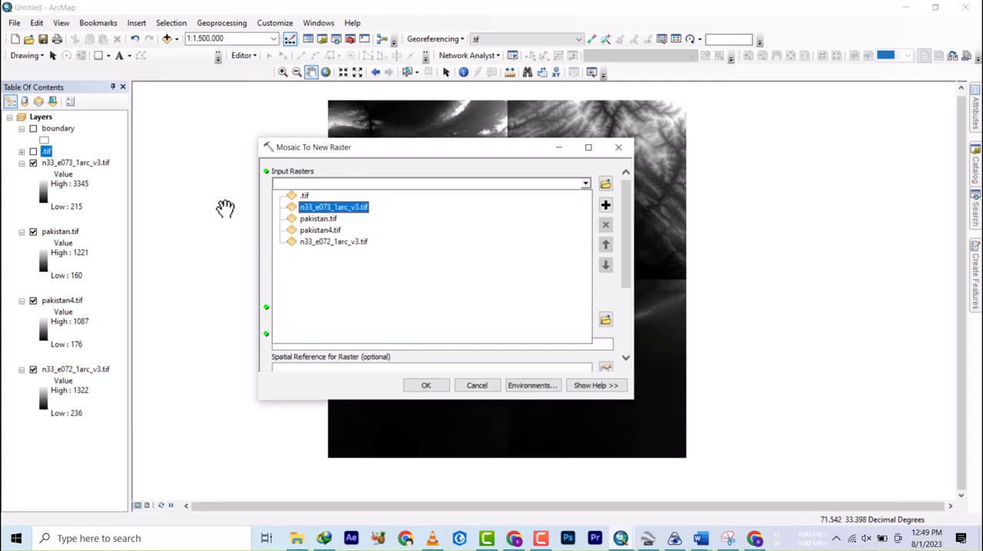
click(318, 219)
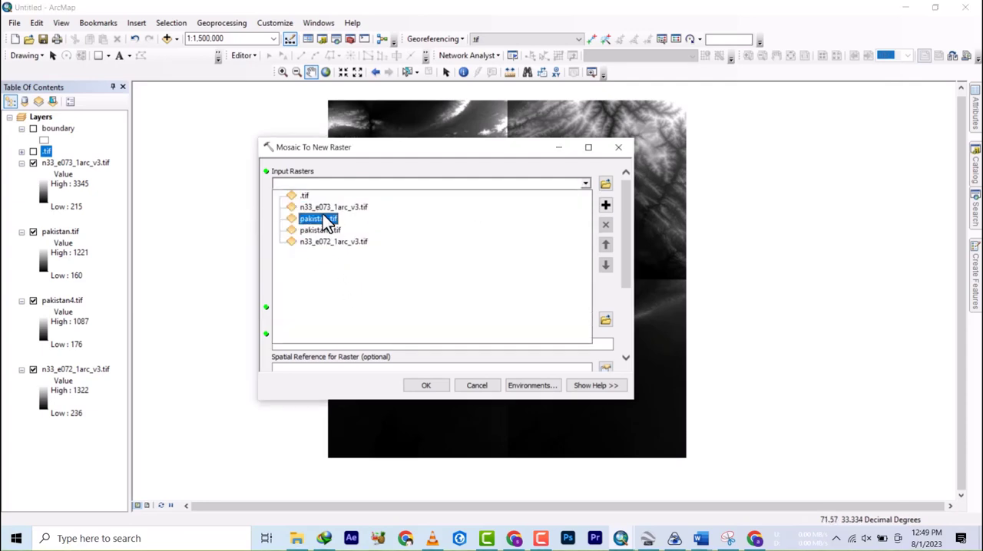
click(333, 207)
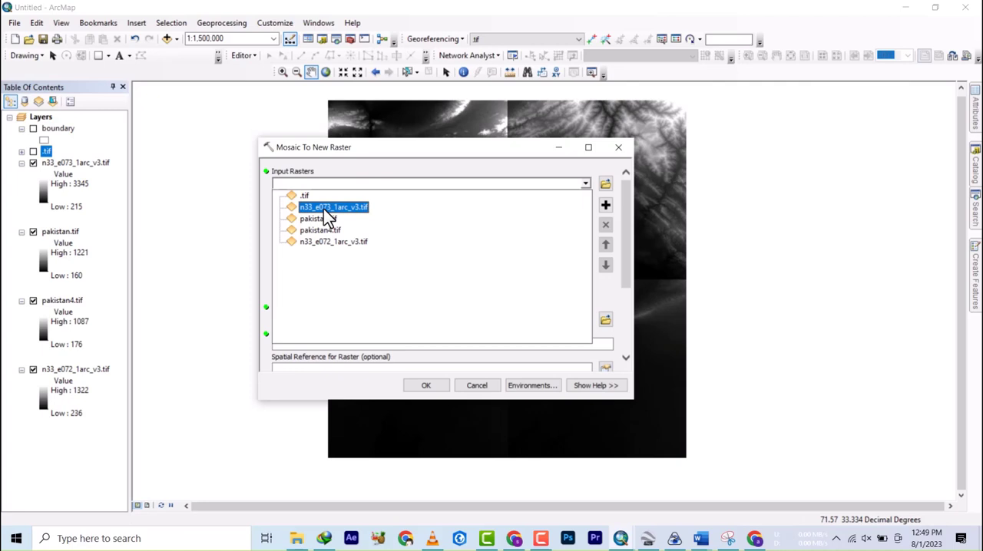
click(586, 184)
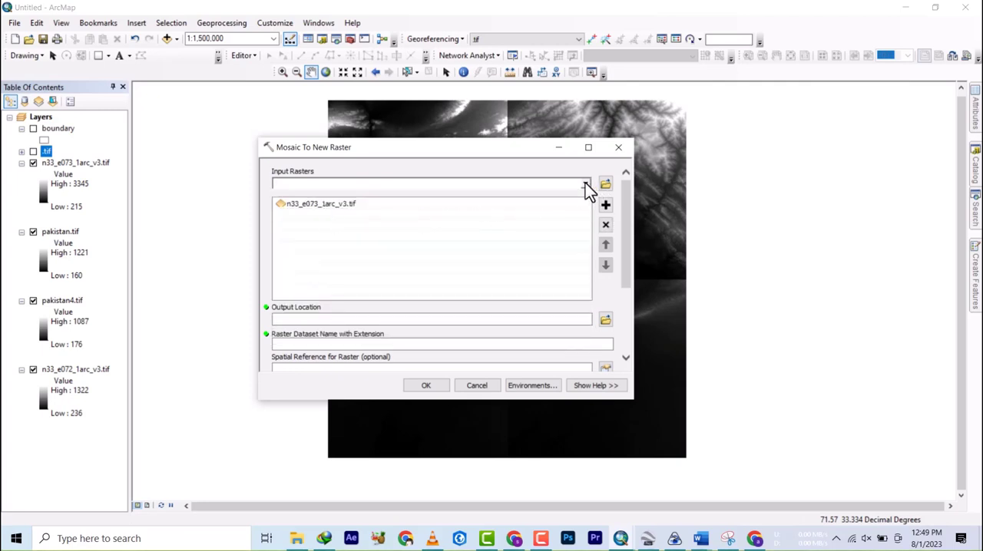
click(585, 184)
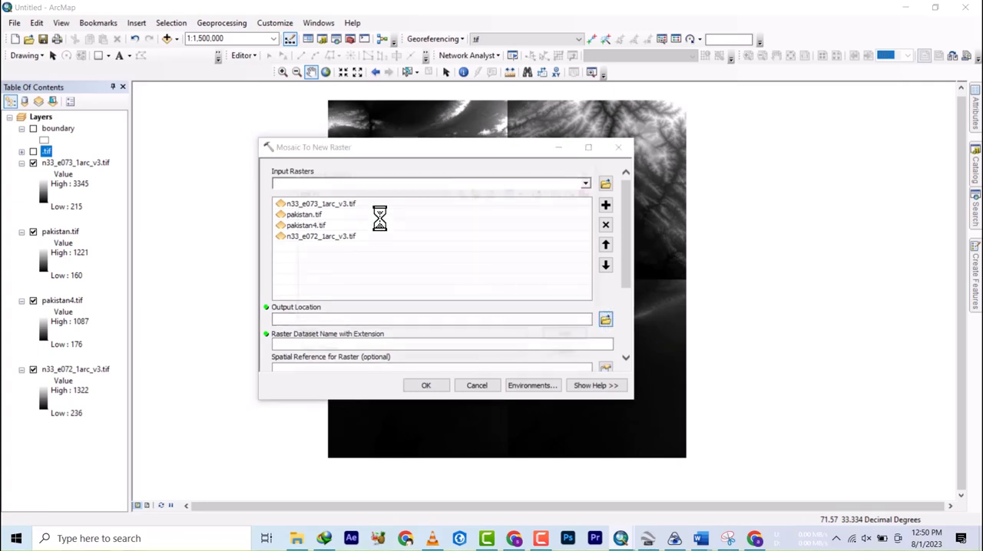
Set the mosaic output location to the PAK_adm folder one level up.
click(605, 319)
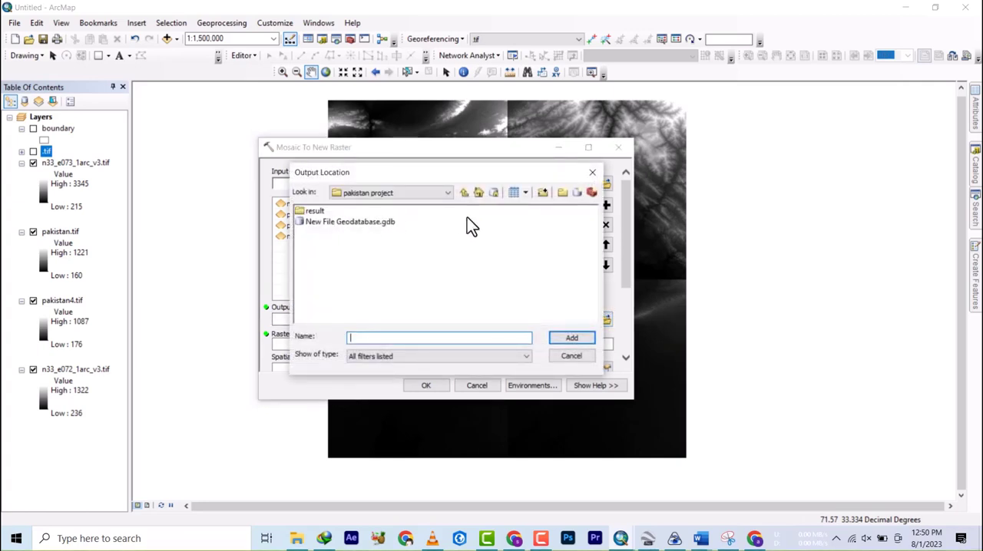
mouse_move(361, 226)
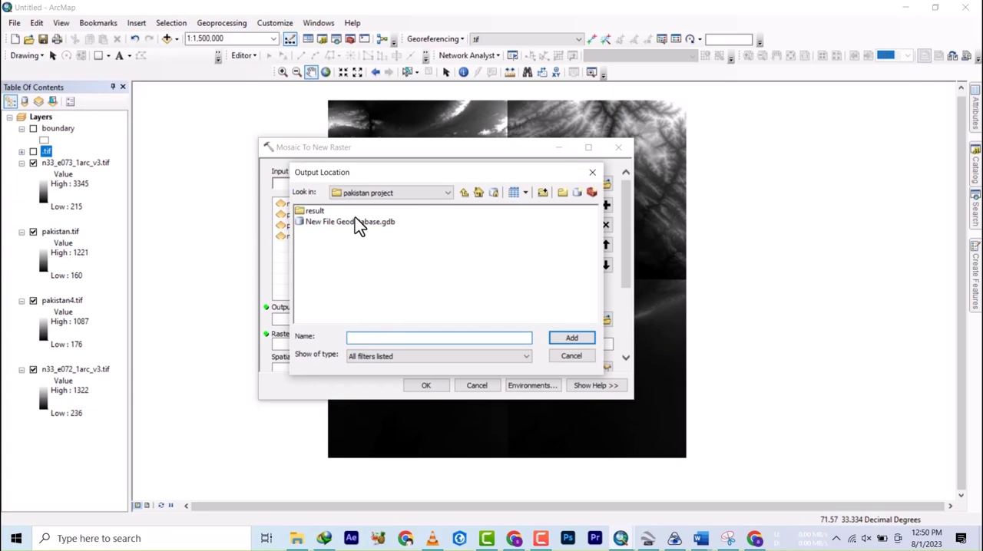
click(465, 192)
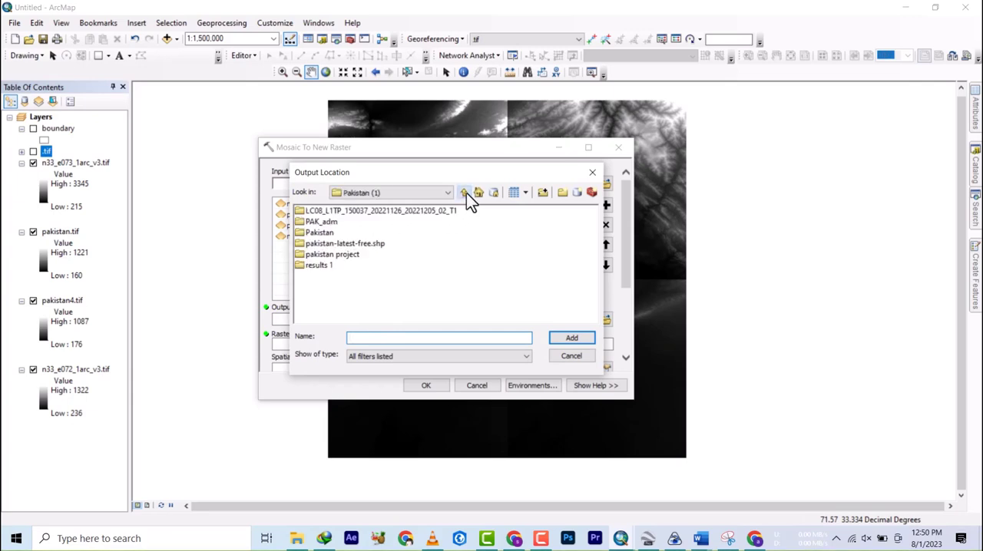
click(321, 222)
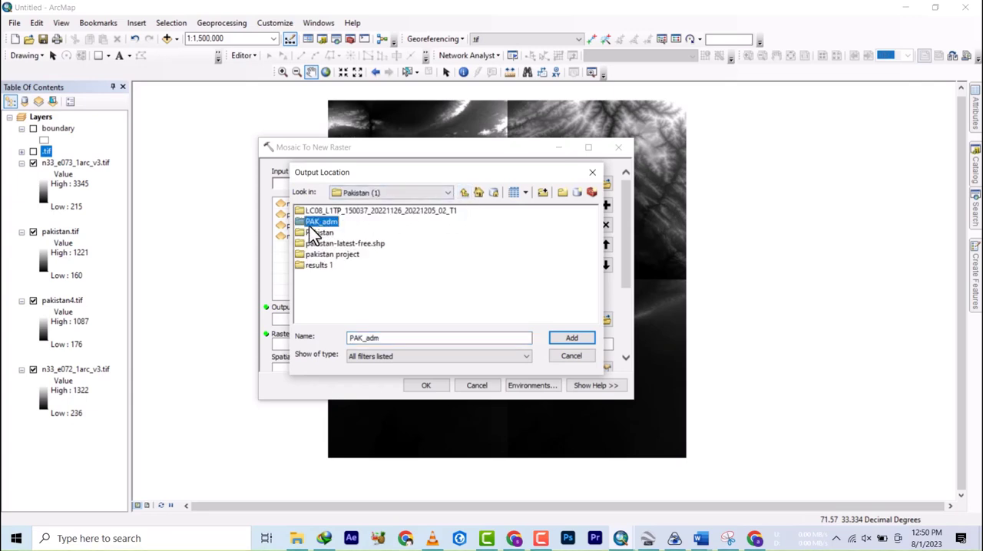
mouse_move(505, 316)
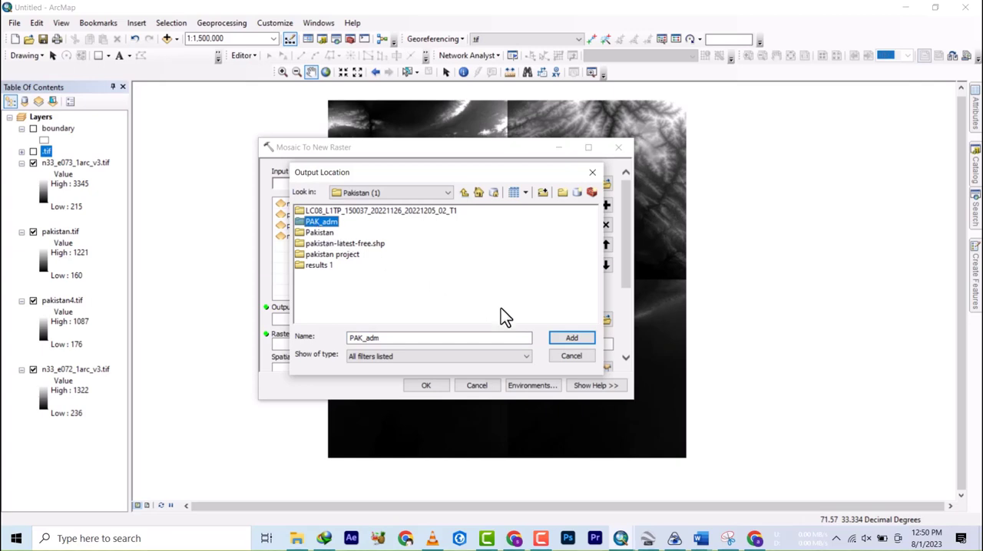
click(571, 338)
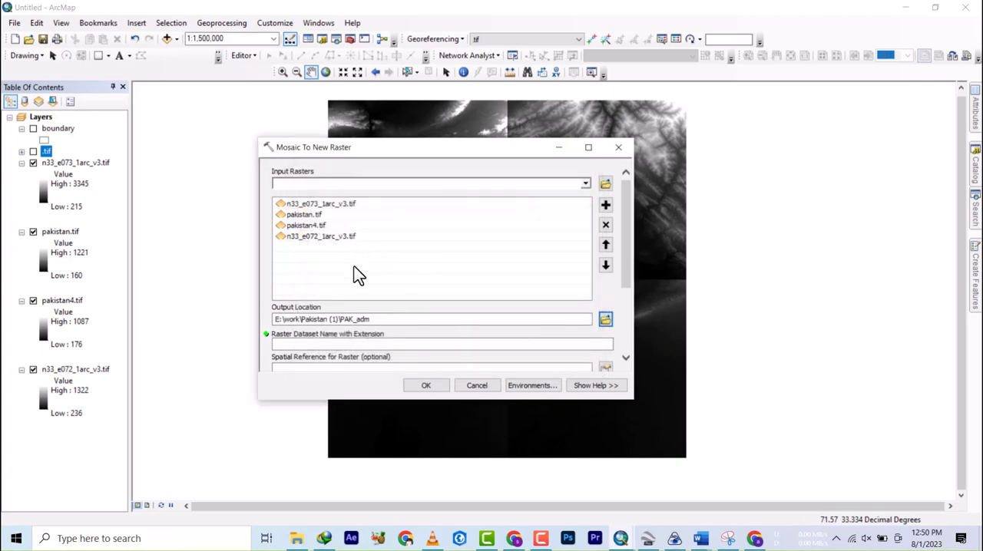
Enter islamabad.tif as the raster dataset name and scroll down the tool dialog.
click(441, 344)
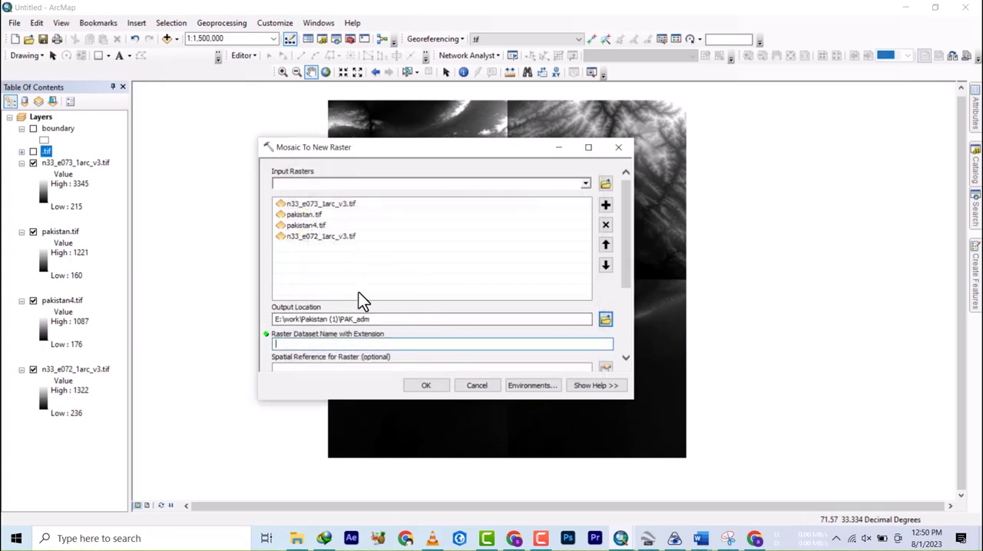
text(.tif)
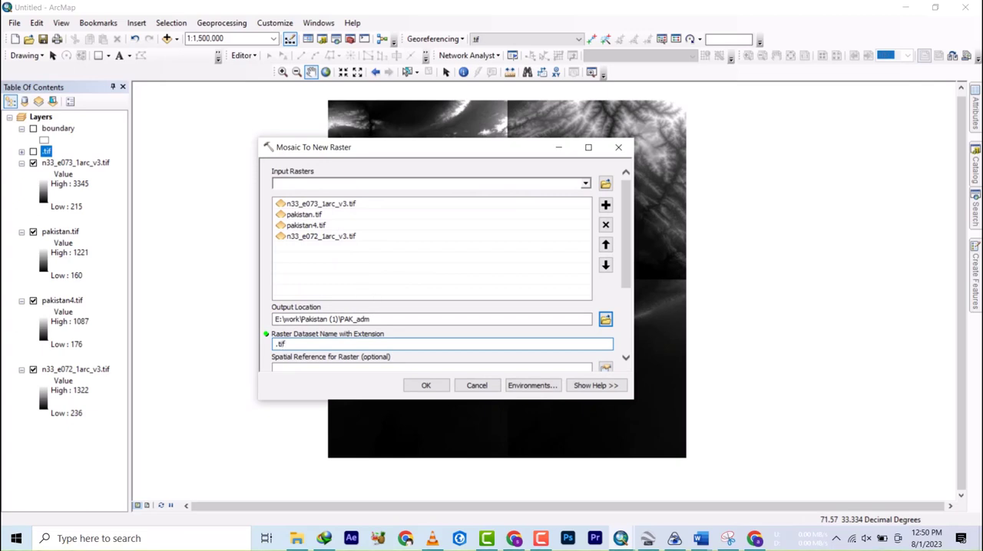
mouse_move(365, 298)
text(islamabad)
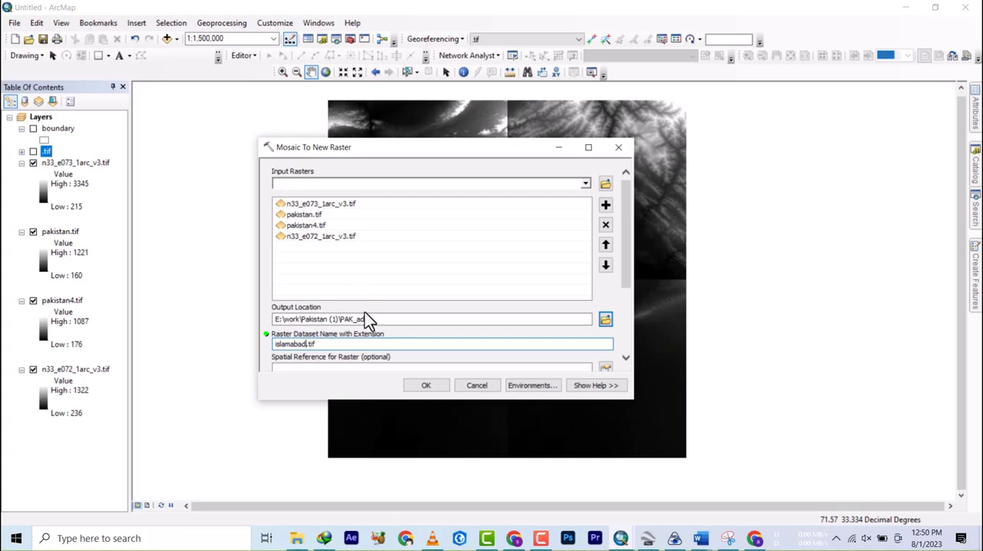
scroll(down, 3)
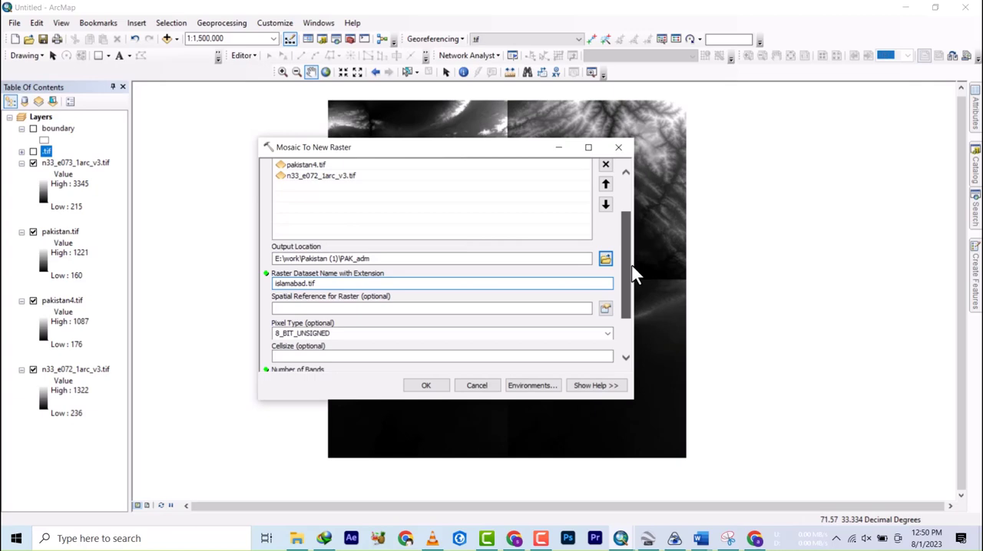
scroll(down, 3)
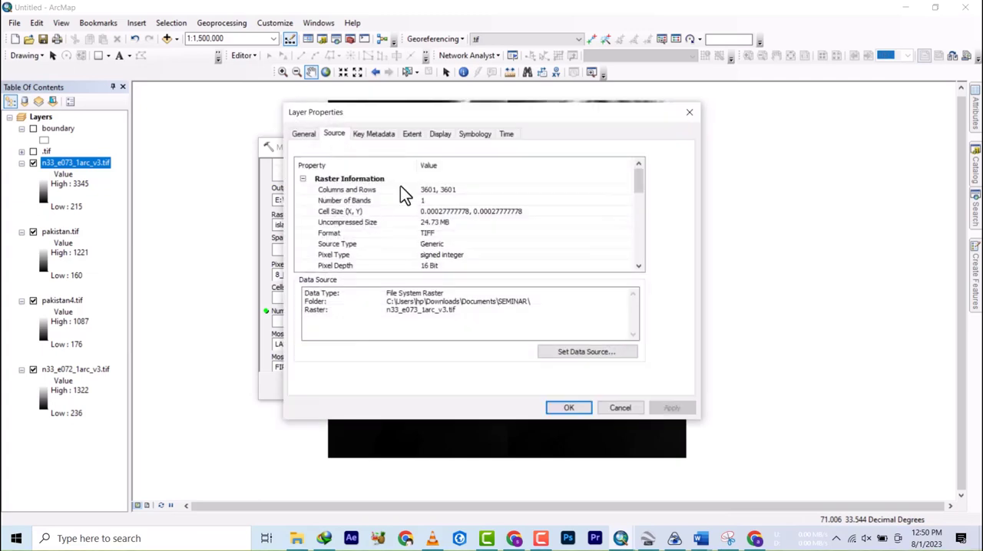
mouse_move(430, 265)
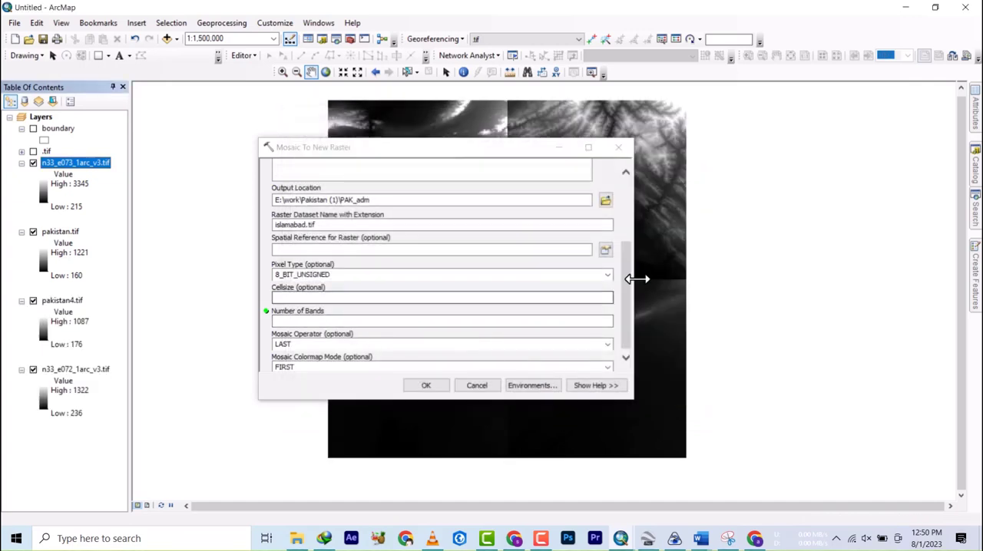
Set pixel type to 16_BIT_SIGNED and number of bands to 1, then run the mosaic.
click(607, 274)
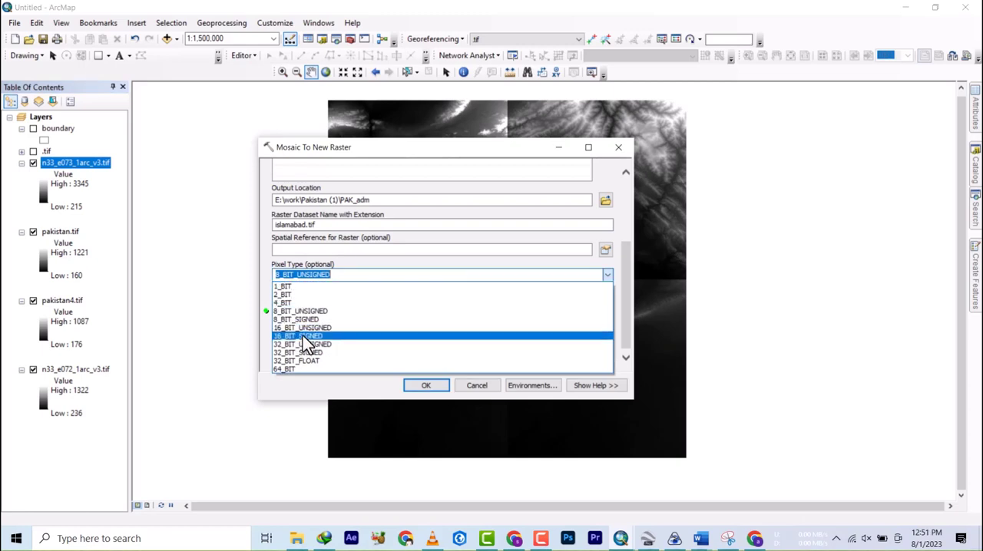
click(298, 336)
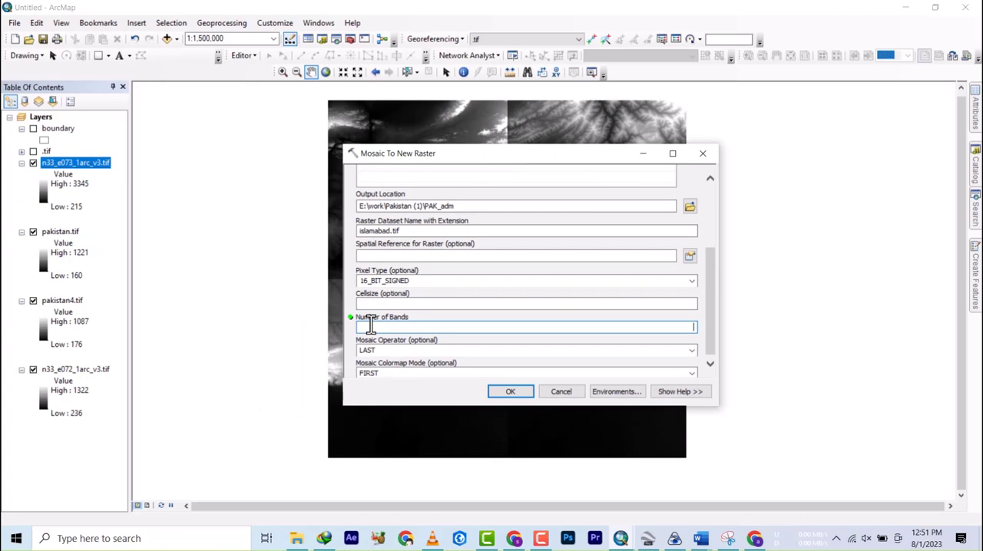
text(1)
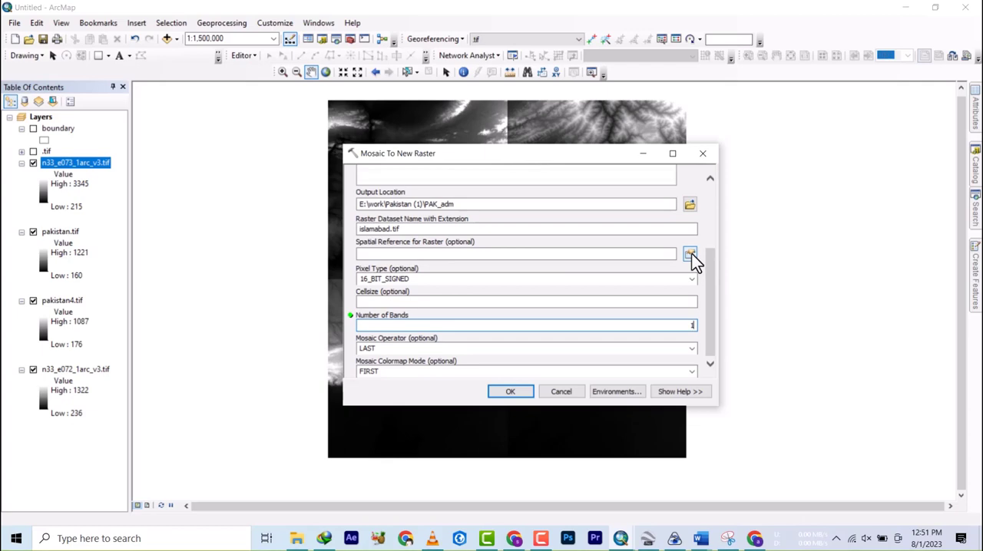
scroll(up, 3)
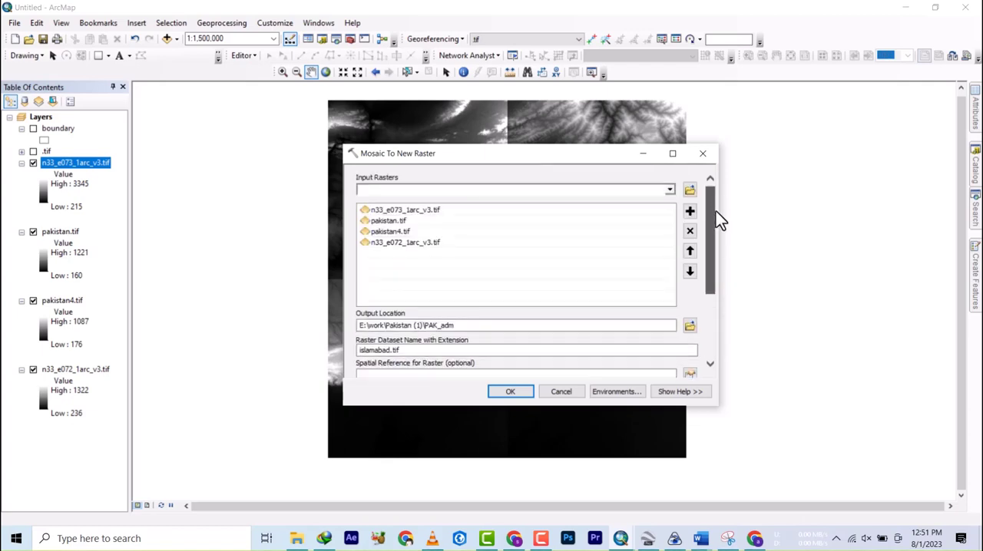
scroll(down, 3)
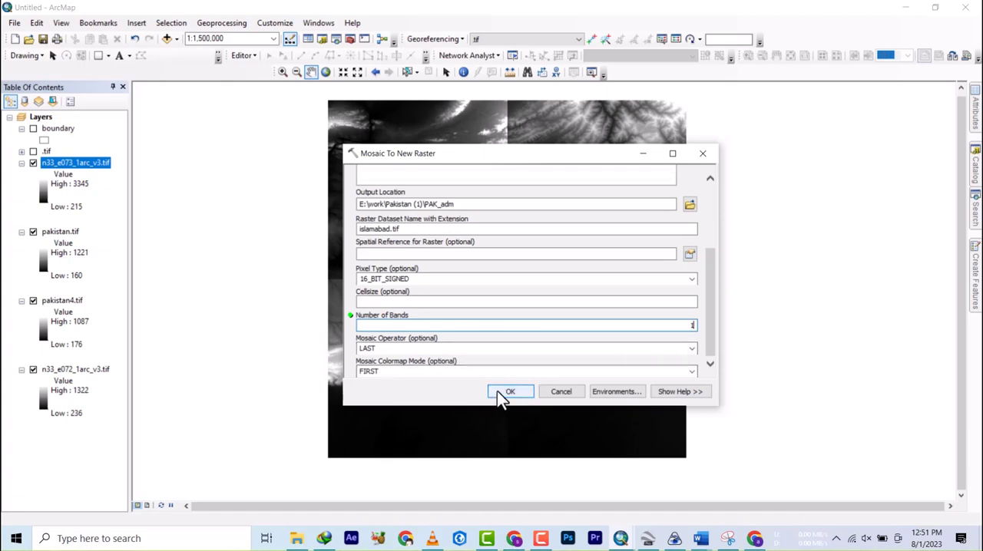
click(510, 391)
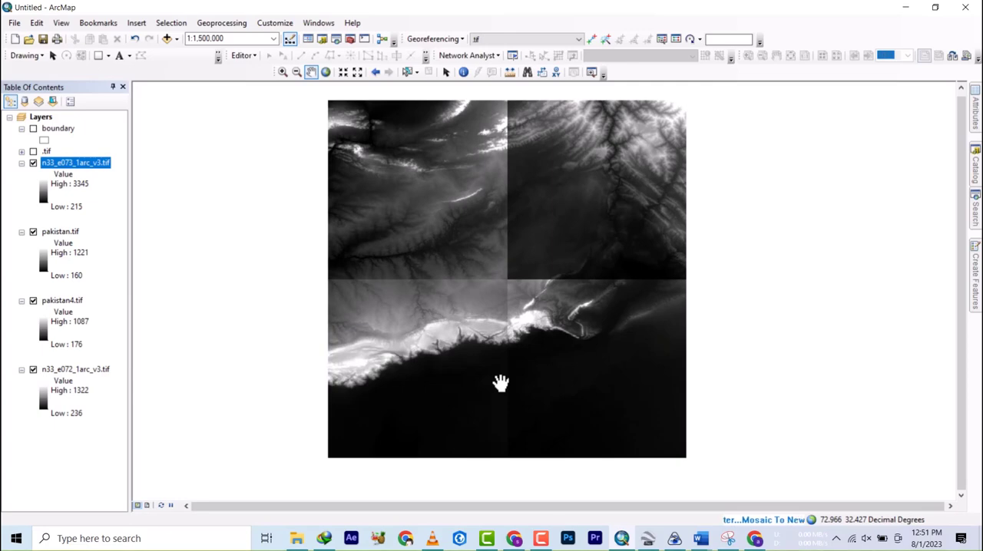
mouse_move(493, 368)
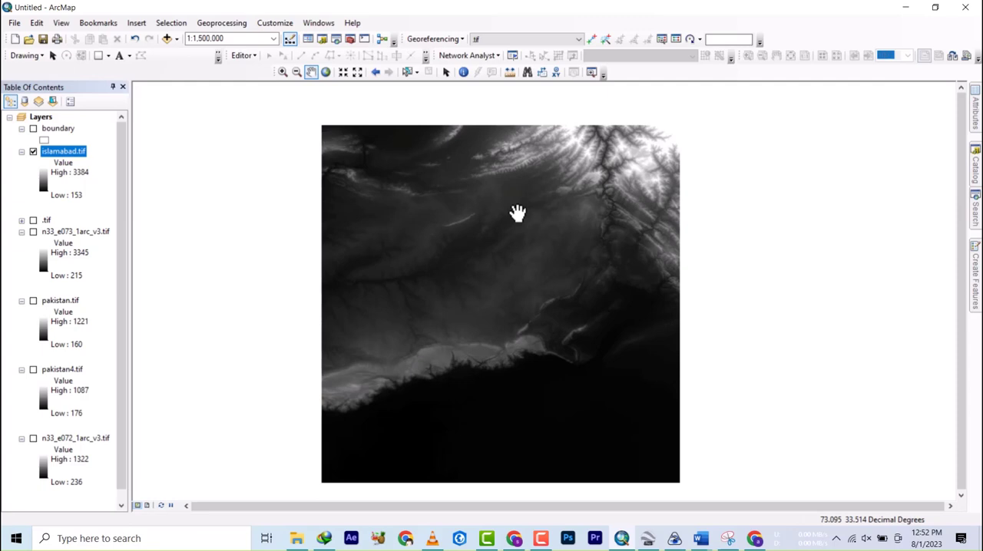
mouse_move(532, 251)
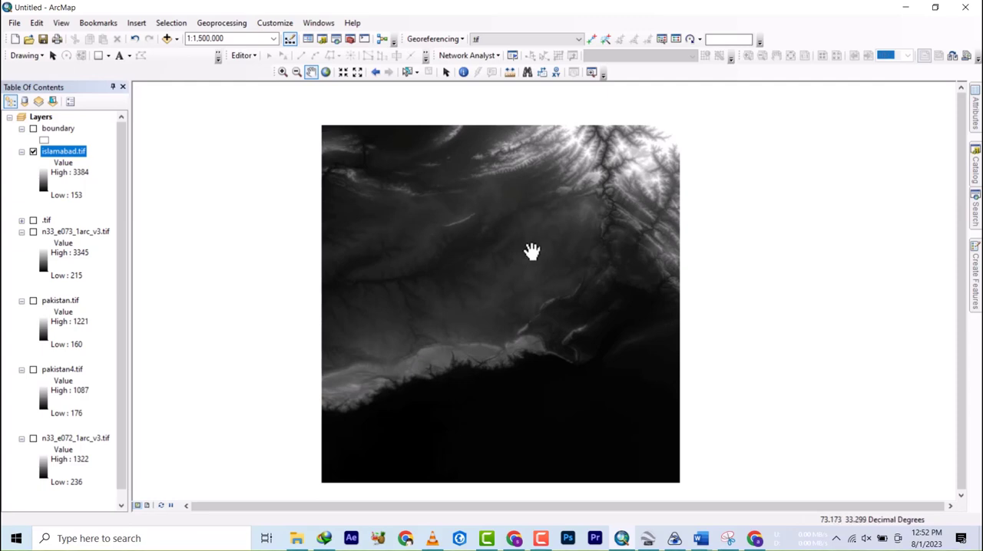
mouse_move(542, 538)
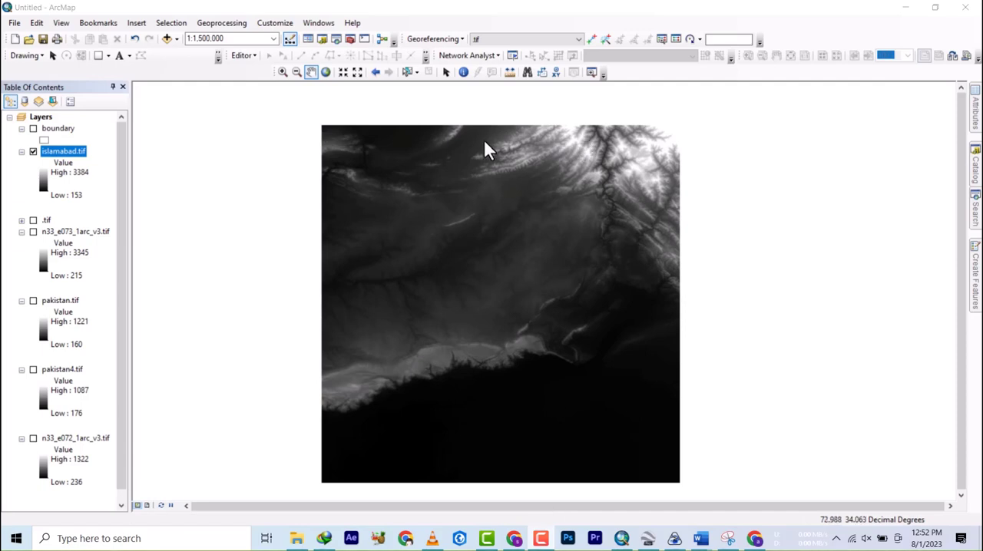
Pan across the merged islamabad.tif raster to recentre it in the view.
drag(488, 150, 486, 288)
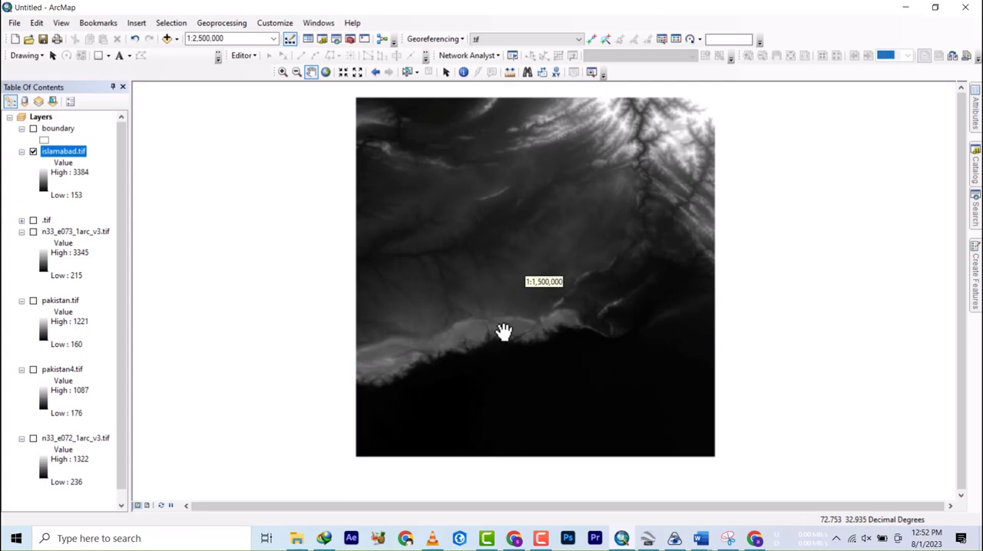
drag(505, 332, 511, 275)
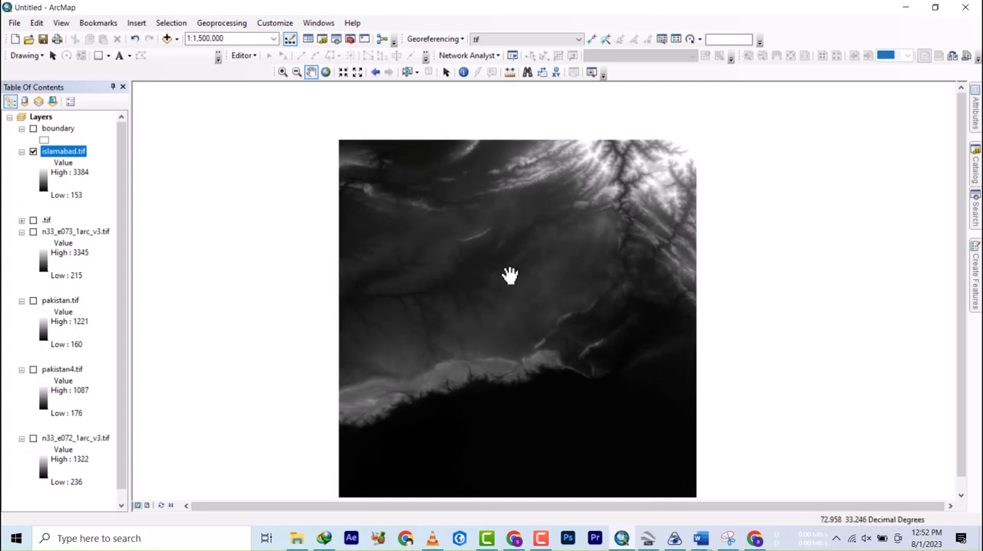